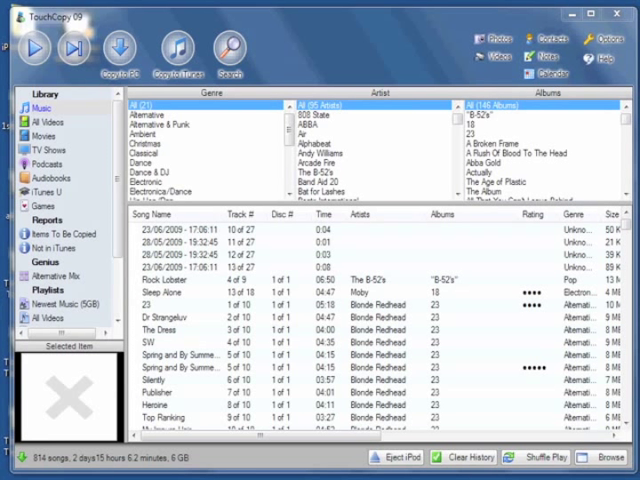
Switch from the music library to the iPod Contacts list (Peters, Peter and Smith, John)
{"action": "left_click", "coordinate": [548, 40]}
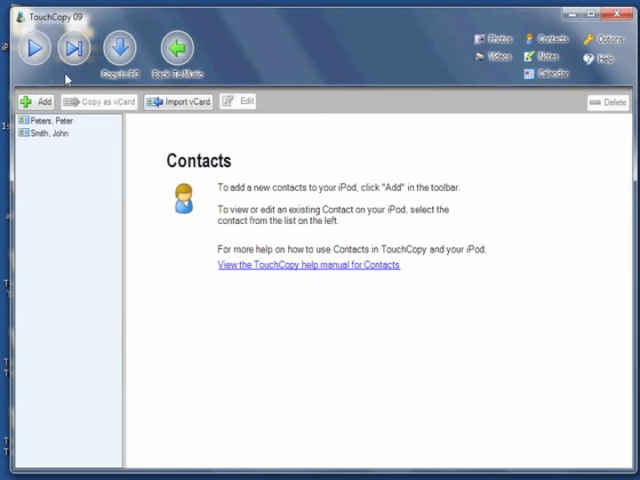
{"action": "mouse_move", "coordinate": [52, 164]}
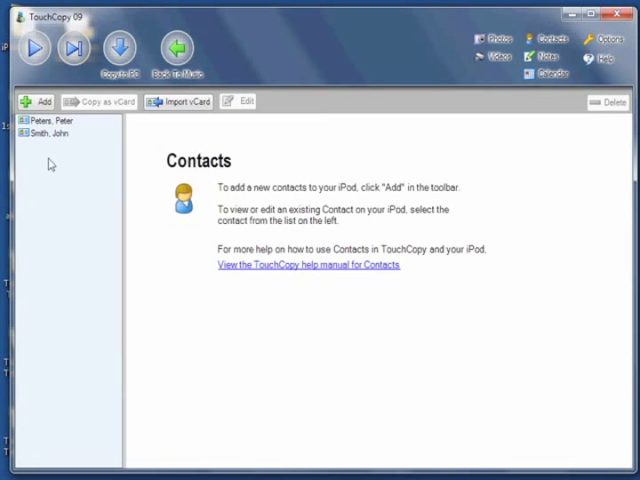
{"action": "left_click", "coordinate": [38, 100]}
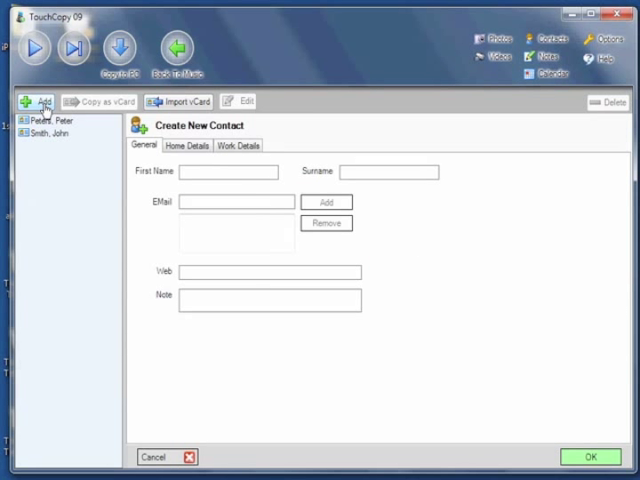
{"action": "mouse_move", "coordinate": [268, 272]}
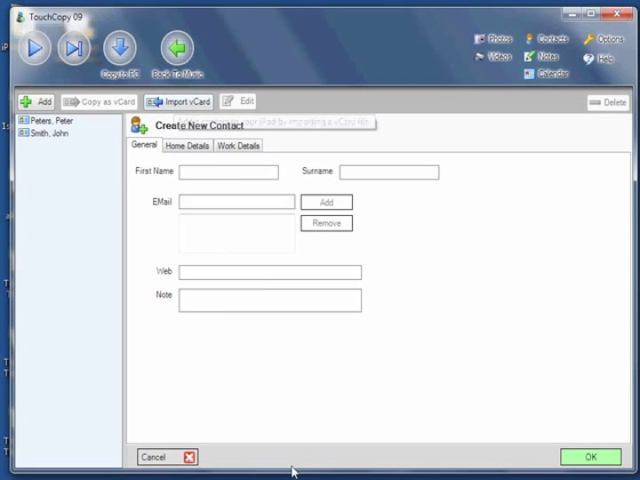
{"action": "left_click", "coordinate": [154, 456]}
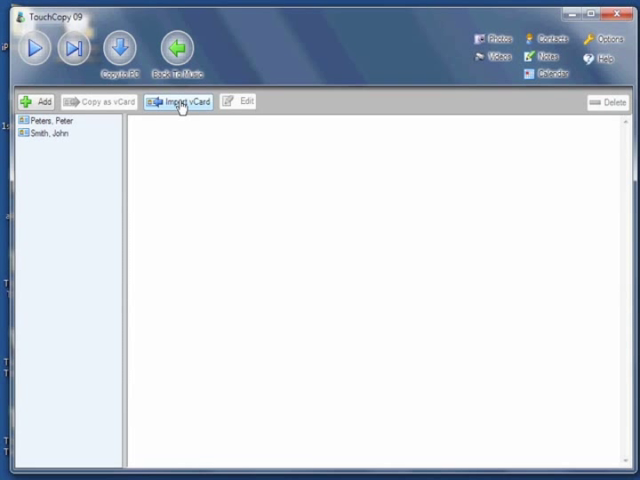
{"action": "left_click", "coordinate": [180, 100]}
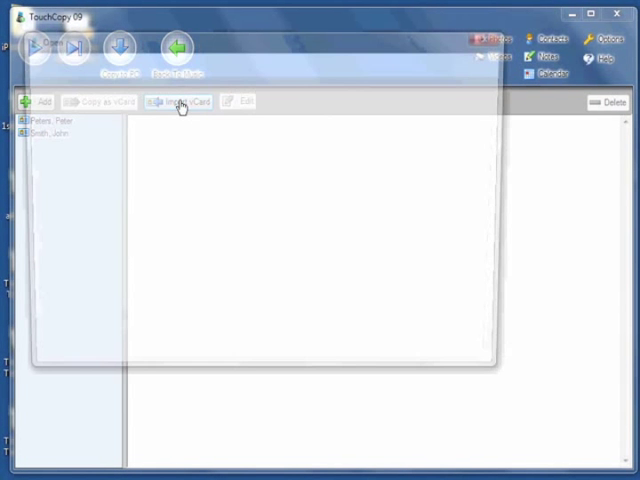
{"action": "left_click", "coordinate": [180, 100]}
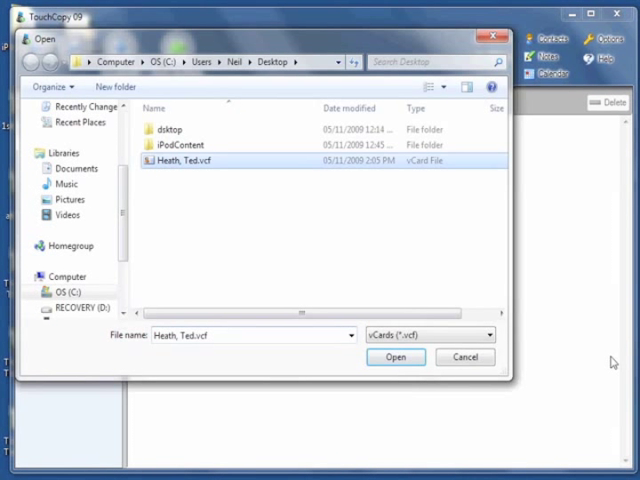
{"action": "left_click", "coordinate": [396, 356]}
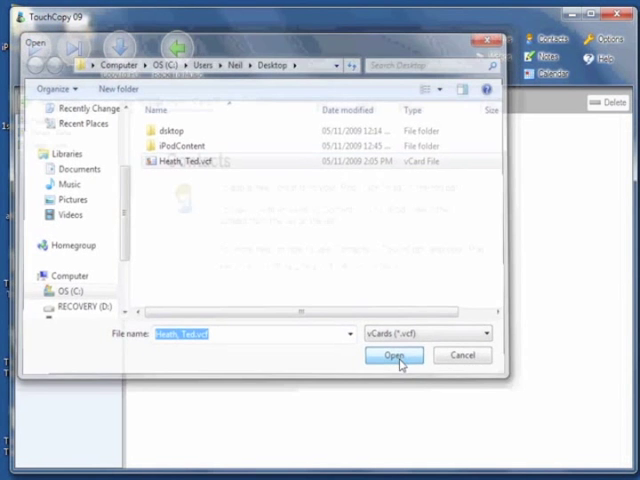
{"action": "left_click", "coordinate": [392, 356]}
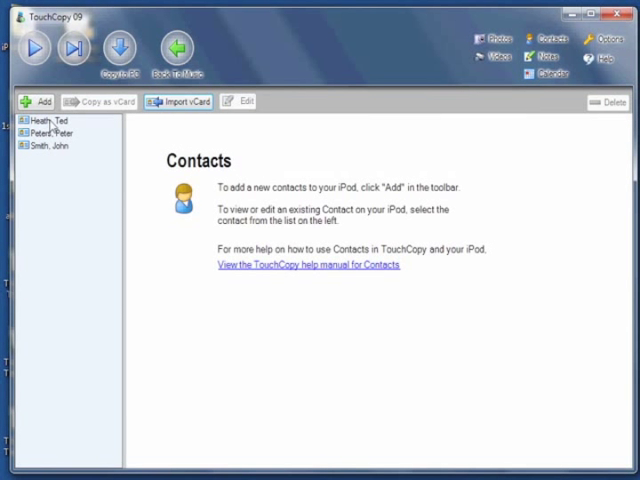
Switch to the iPod Notes view showing the shopping list
{"action": "left_click", "coordinate": [48, 120]}
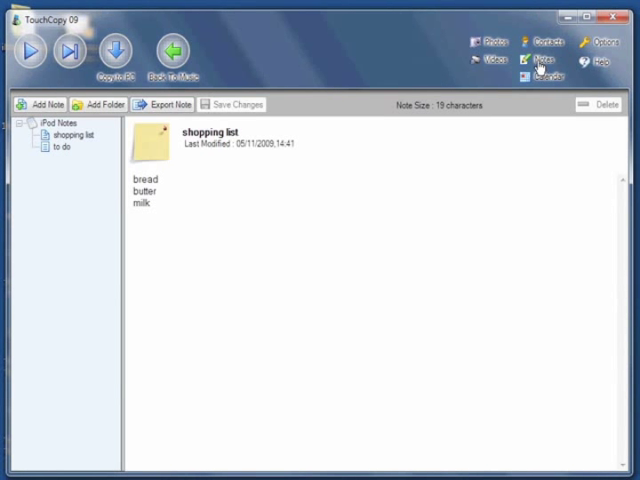
{"action": "mouse_move", "coordinate": [44, 104]}
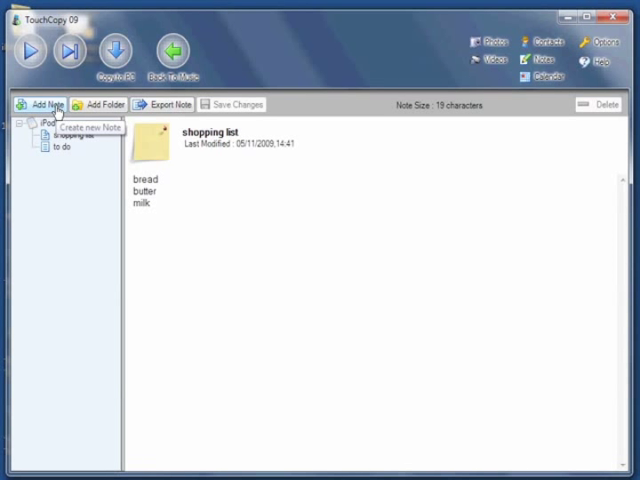
Create a new note with body text "new note" and save the changes
{"action": "left_click", "coordinate": [40, 104]}
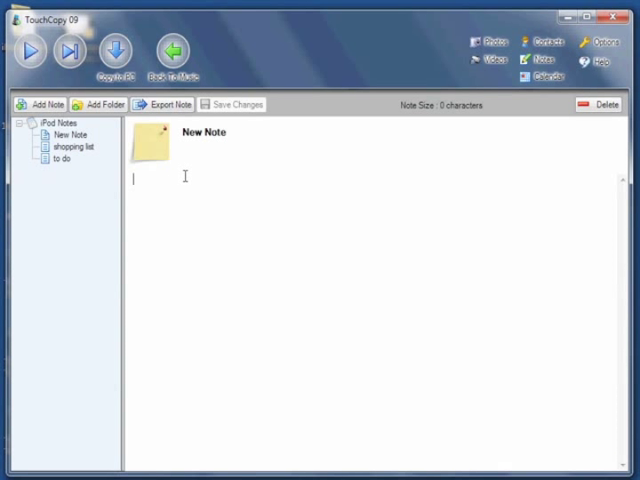
{"action": "type", "text": "new"}
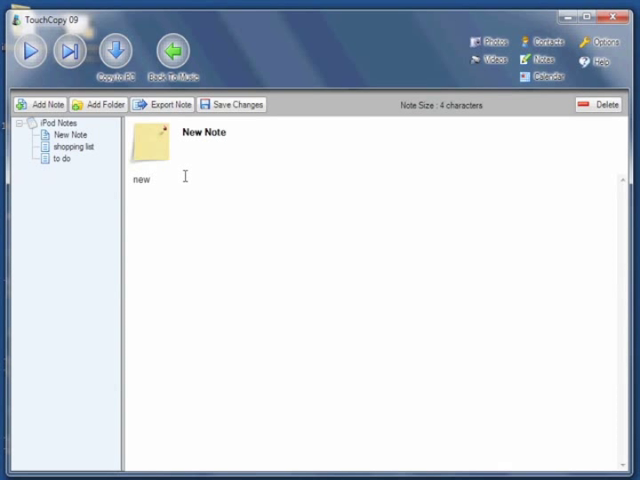
{"action": "type", "text": "note"}
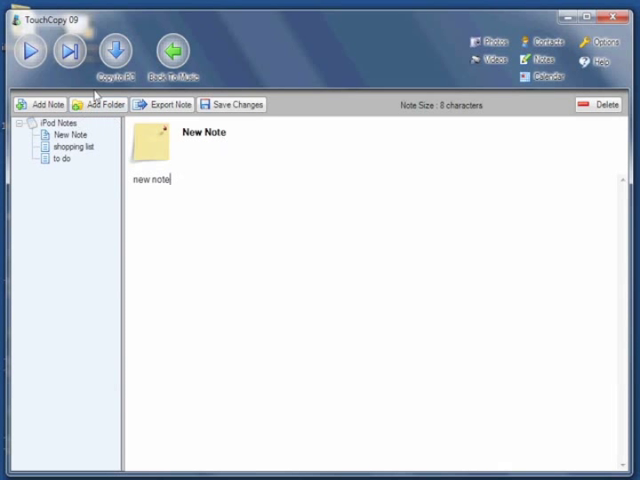
{"action": "left_click", "coordinate": [230, 104]}
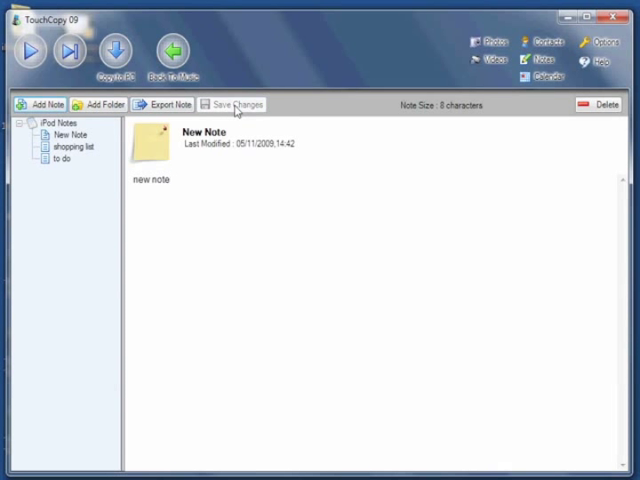
{"action": "mouse_move", "coordinate": [628, 96]}
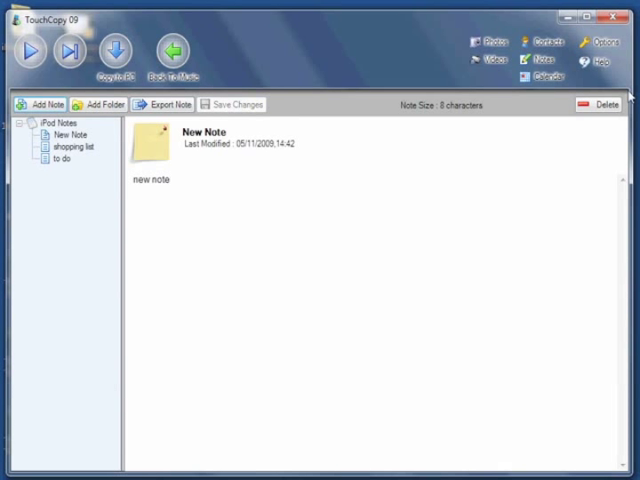
{"action": "mouse_move", "coordinate": [170, 104]}
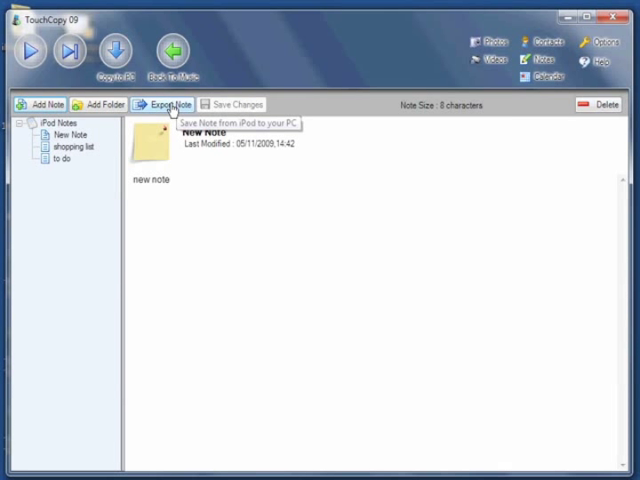
{"action": "mouse_move", "coordinate": [558, 114]}
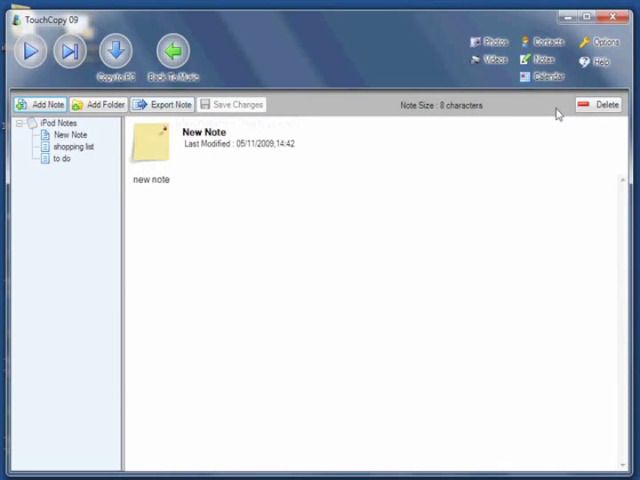
{"action": "mouse_move", "coordinate": [598, 88]}
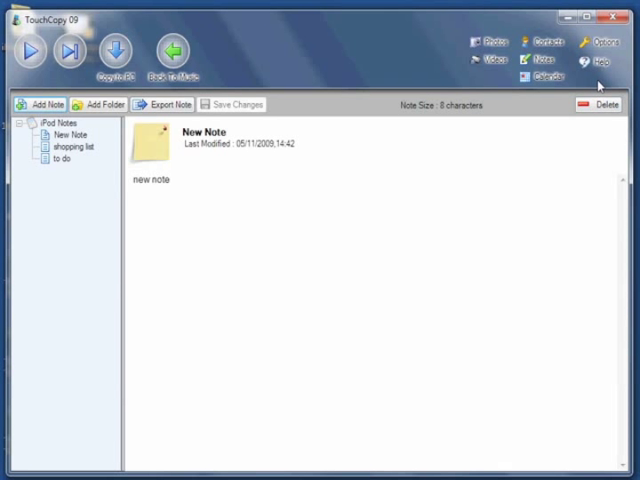
{"action": "mouse_move", "coordinate": [548, 76]}
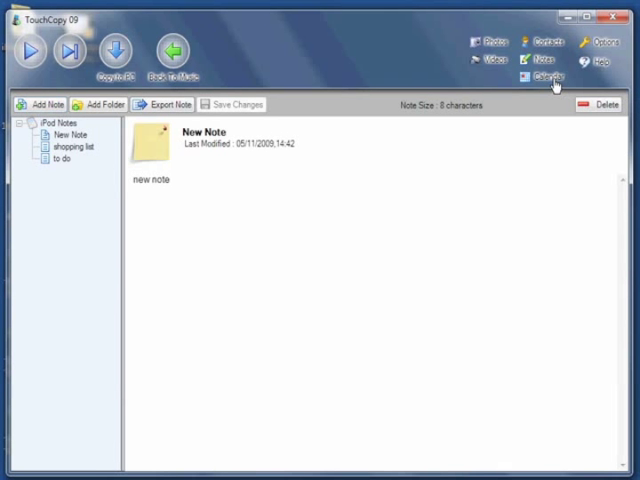
Switch to the iPod Calendar (November 2009) and bring up a blank Add New Appointment form
{"action": "left_click", "coordinate": [548, 72]}
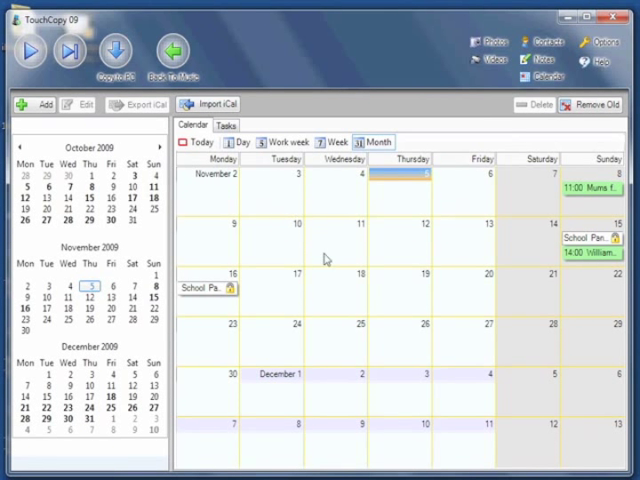
{"action": "mouse_move", "coordinate": [230, 238]}
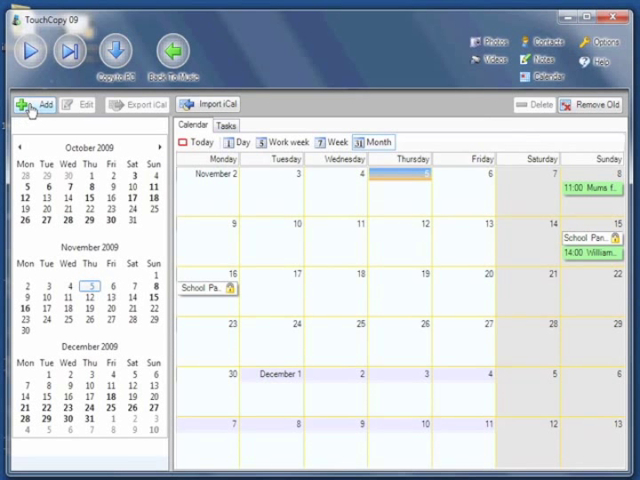
{"action": "left_click", "coordinate": [38, 104]}
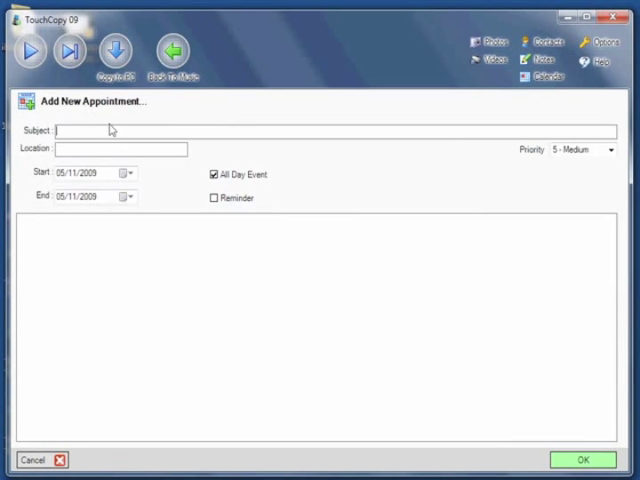